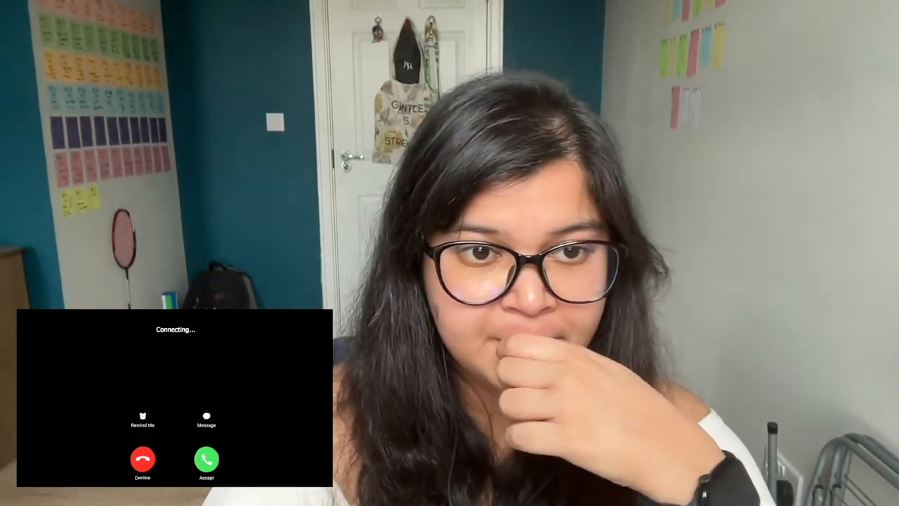
# Accept the incoming FaceTime video call so the caller's live video appears
pyautogui.click(206, 458)
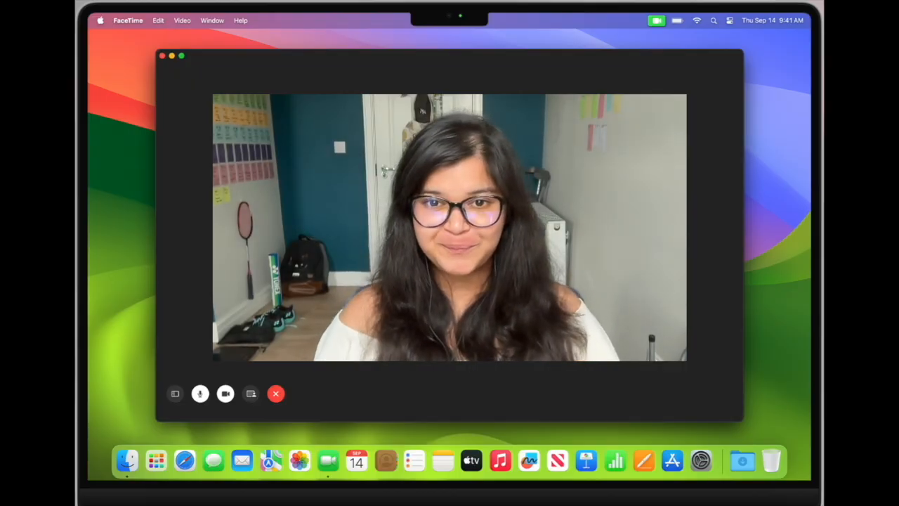